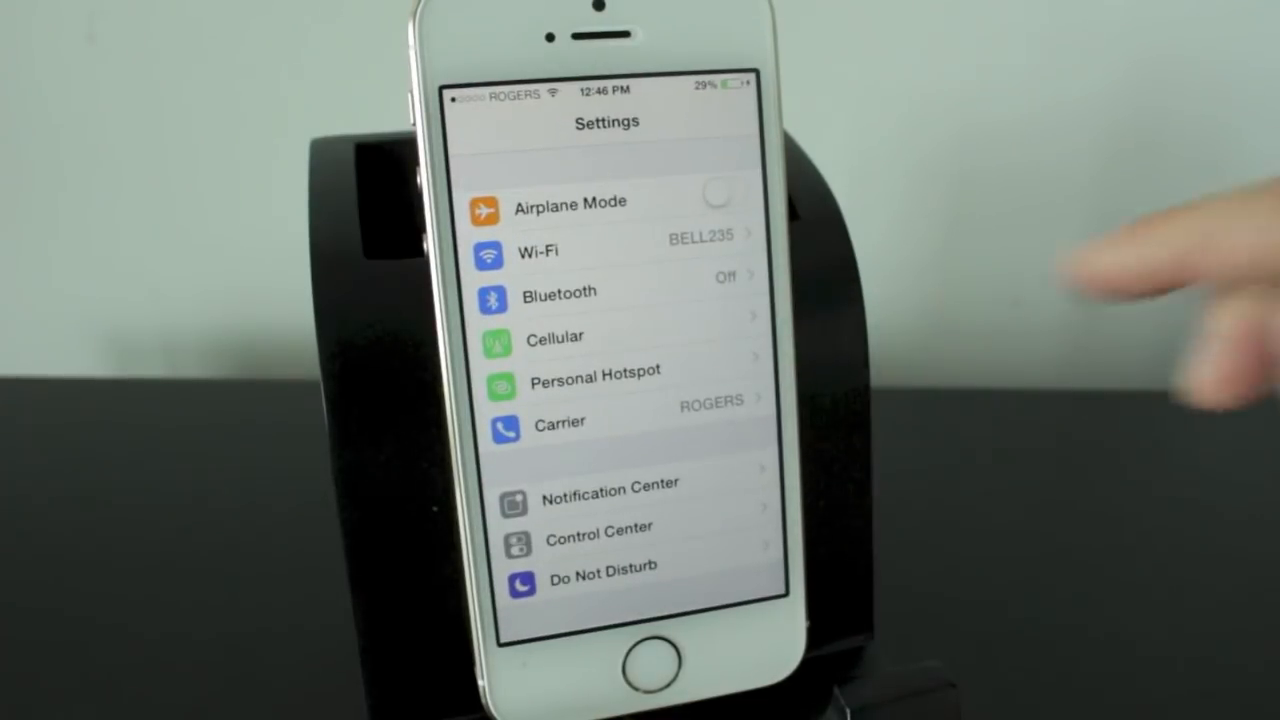
Scroll to Mail, Contacts, Calendars and start adding a new mail account.
{"action": "scroll", "scroll_direction": "down", "scroll_amount": 3}
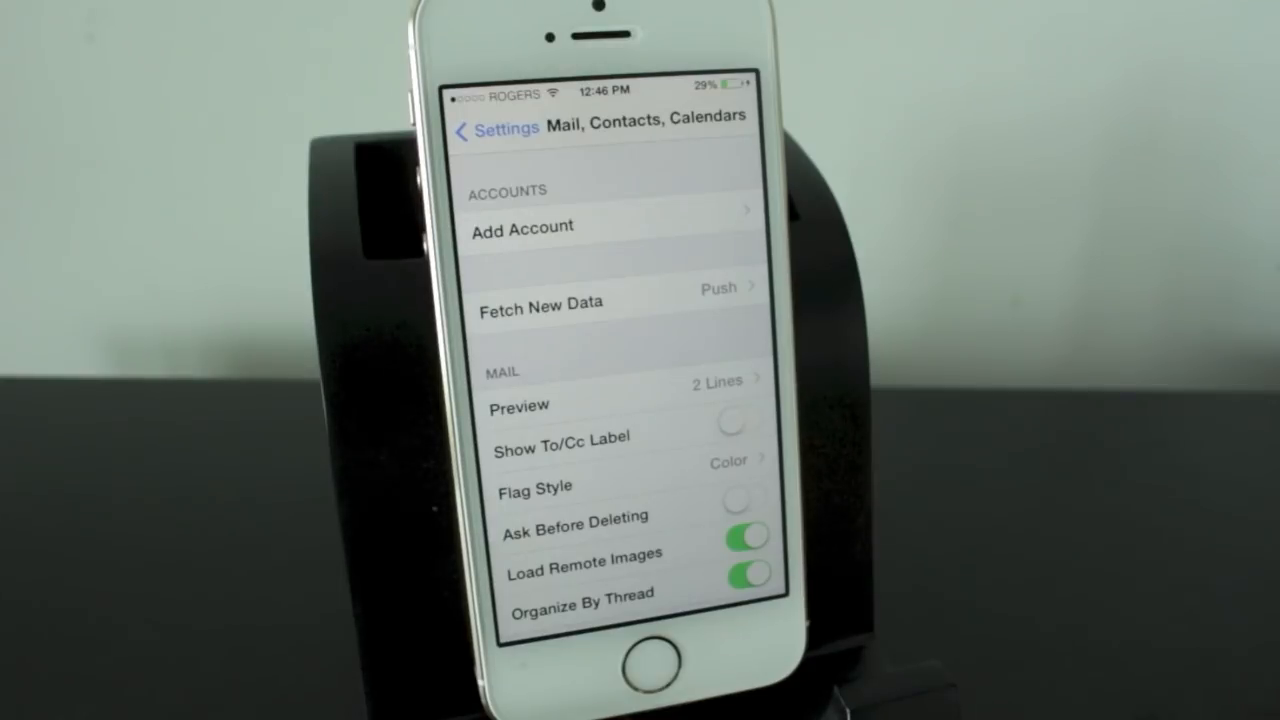
{"action": "left_click", "coordinate": [522, 225]}
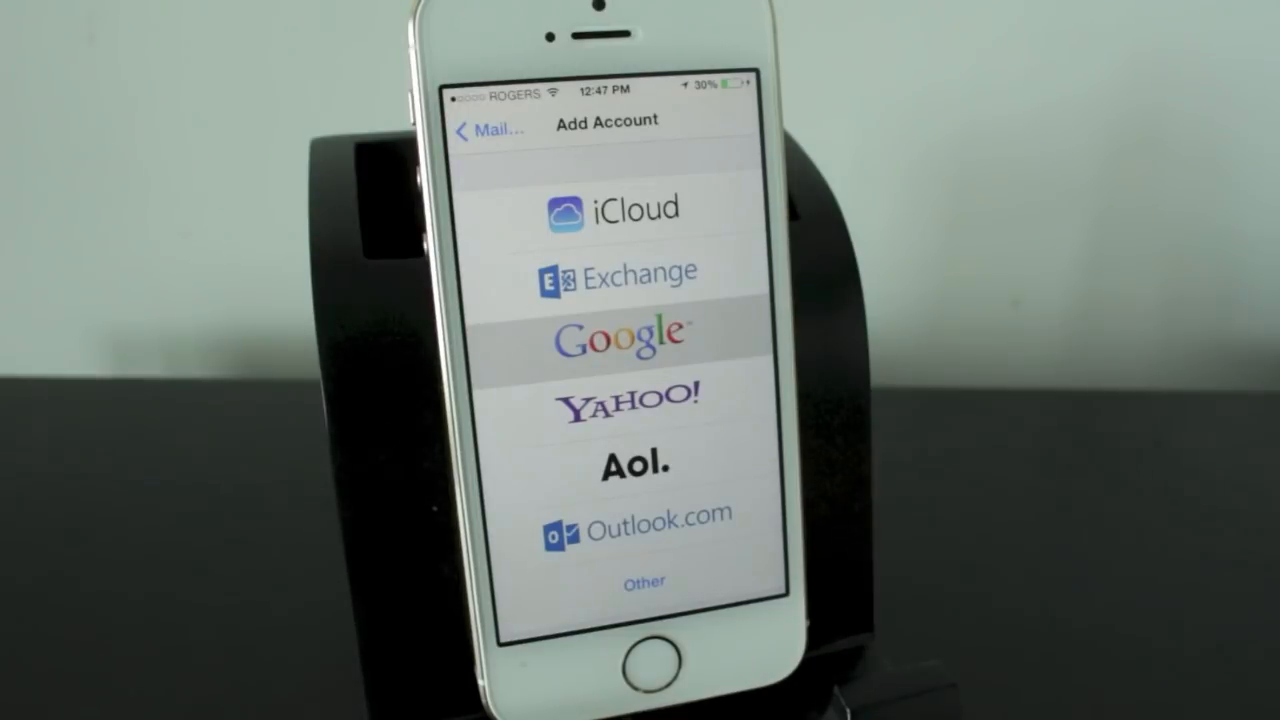
Choose Google as the provider for the new mail account.
{"action": "left_click", "coordinate": [616, 337]}
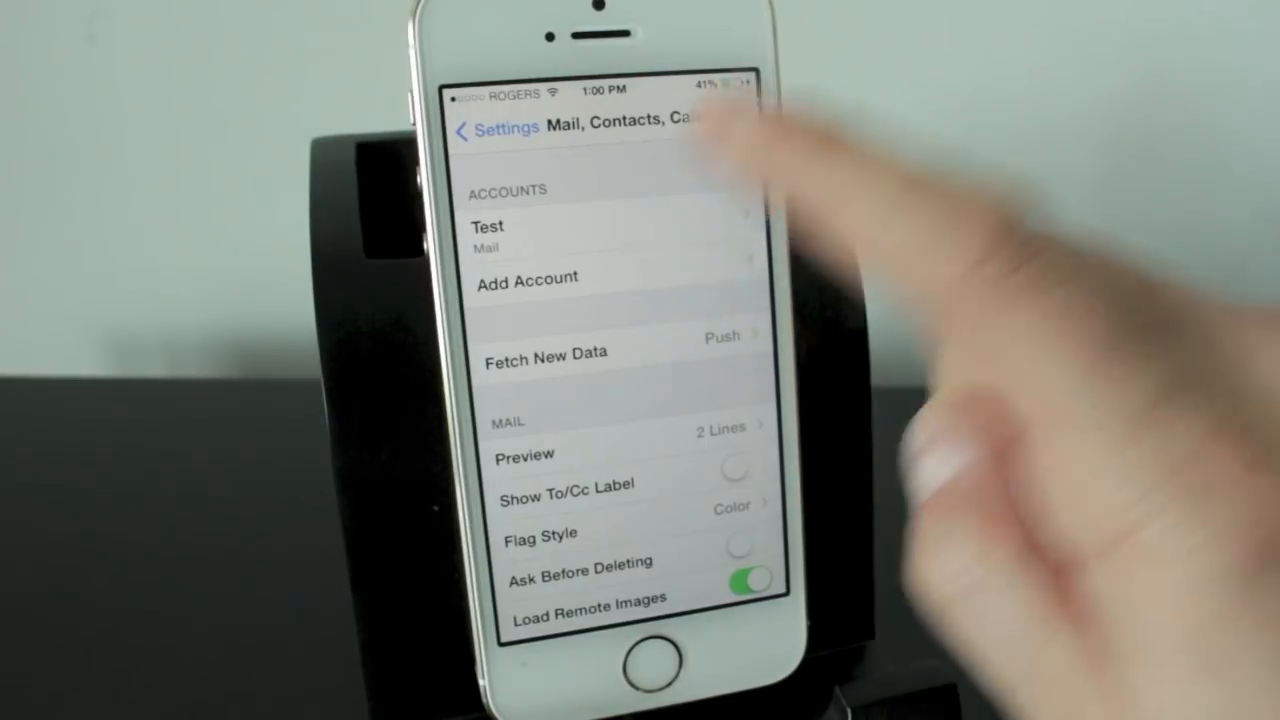
{"action": "left_click", "coordinate": [487, 235]}
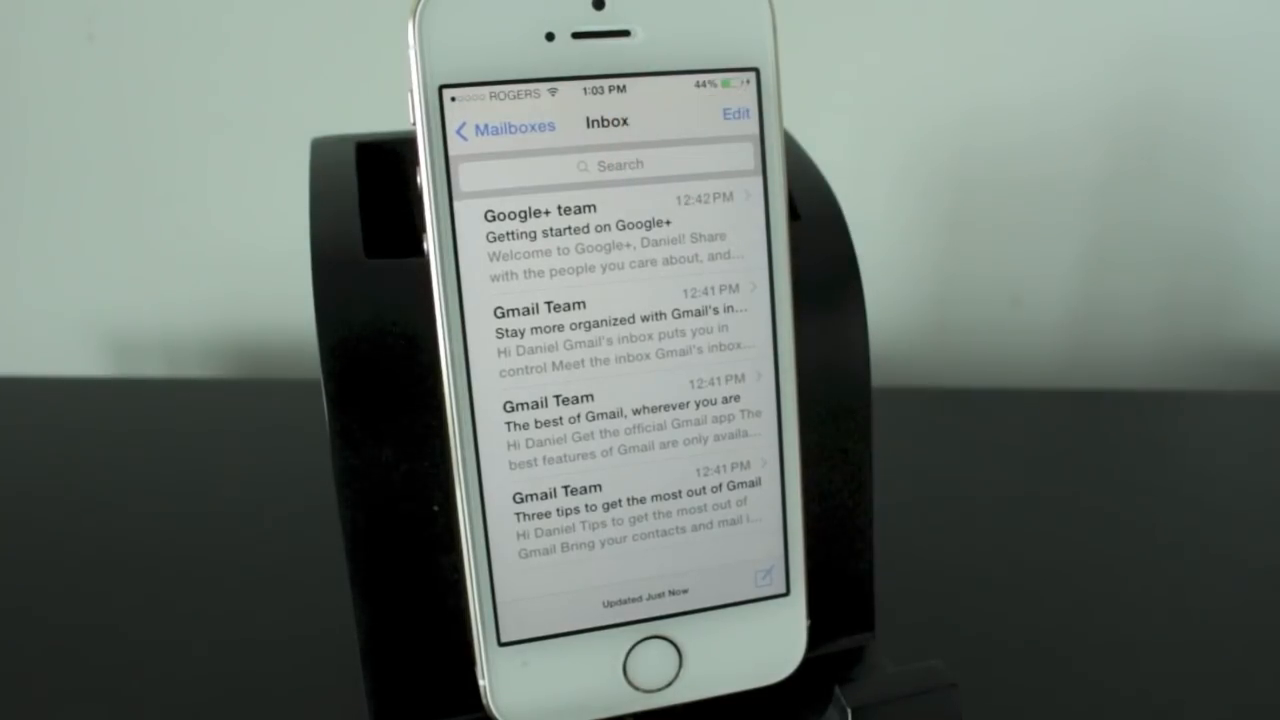
Check the empty VIP mailbox, then go back to the Mailboxes list.
{"action": "left_click", "coordinate": [485, 126]}
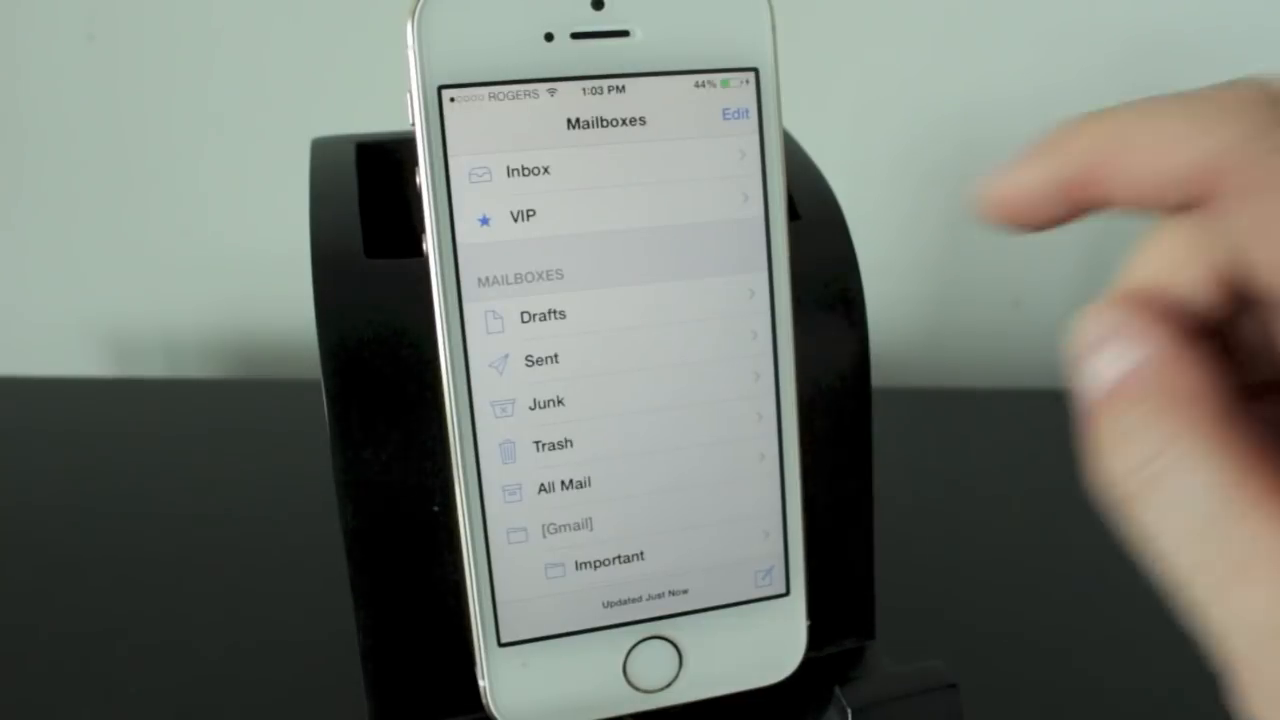
{"action": "left_click", "coordinate": [522, 215]}
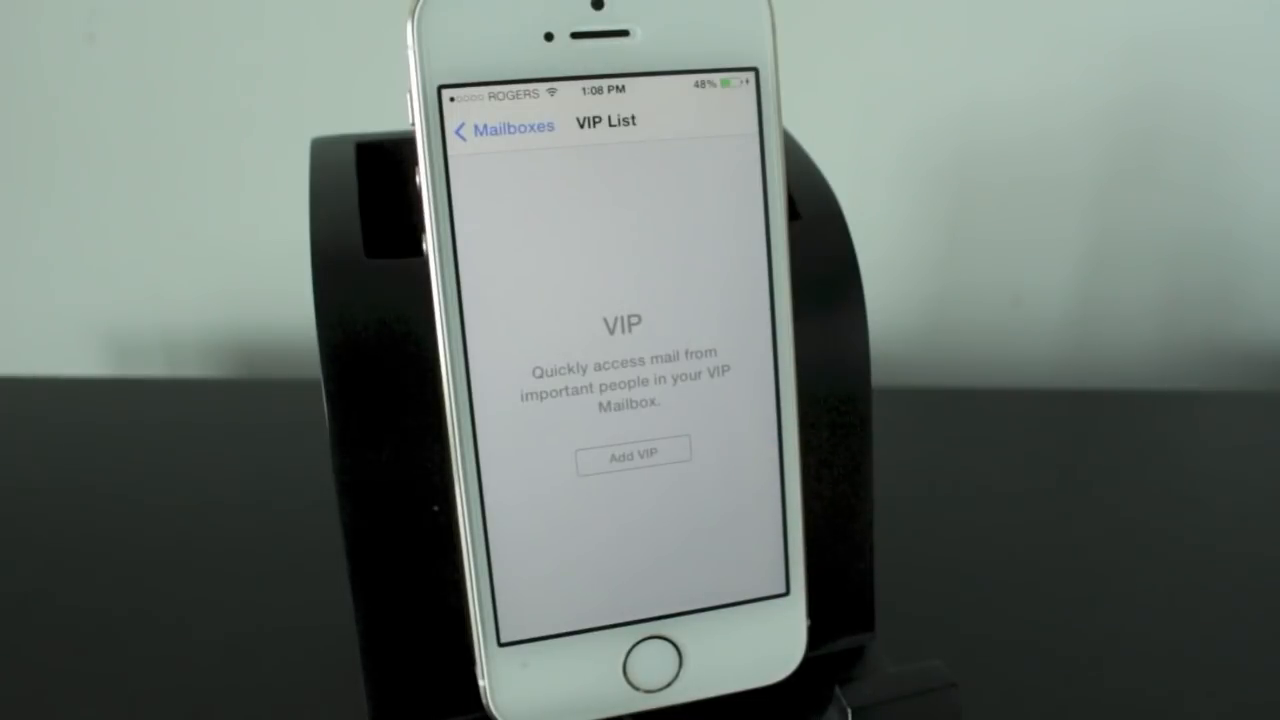
{"action": "left_click", "coordinate": [503, 128]}
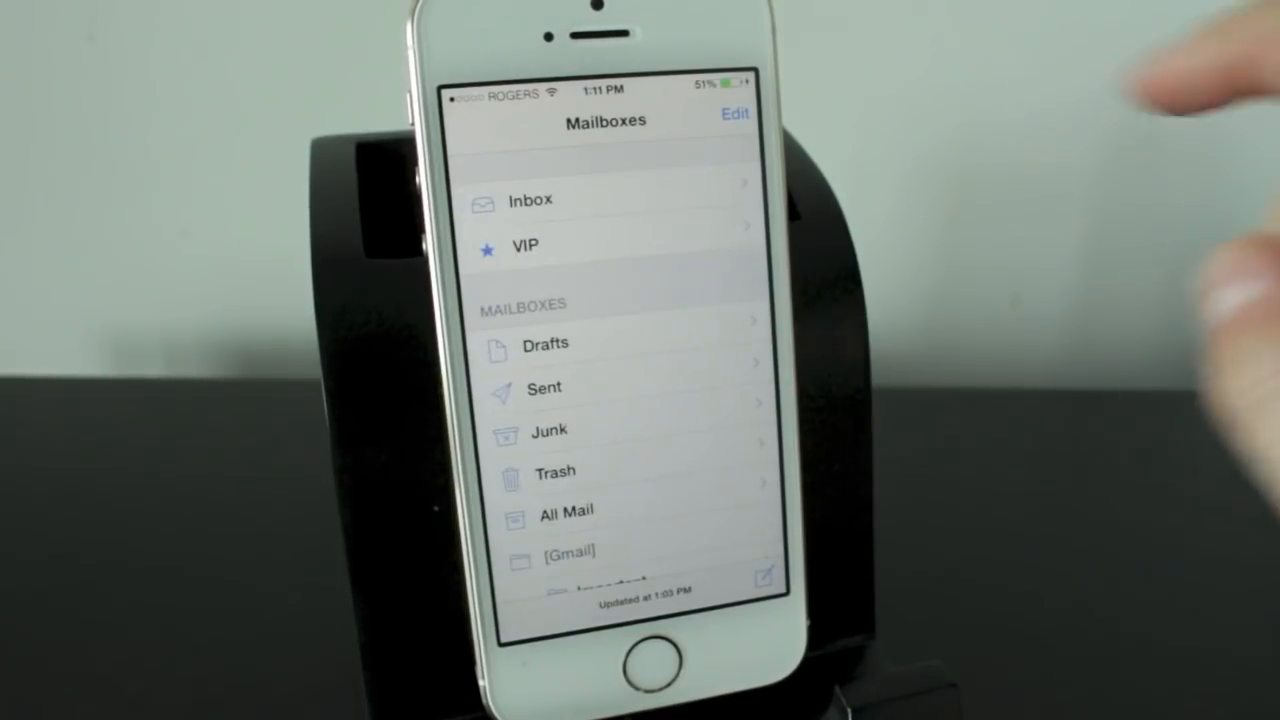
Put the Mailboxes list into edit mode and scroll down it.
{"action": "left_click", "coordinate": [733, 118]}
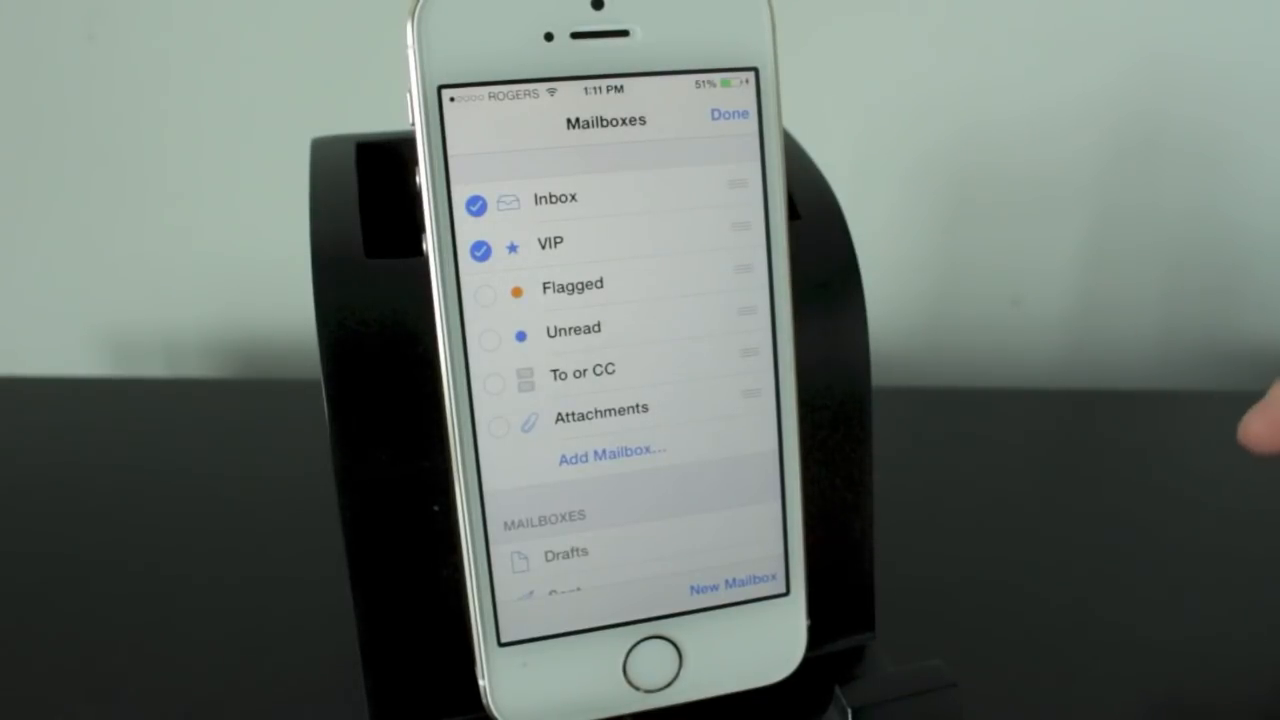
{"action": "scroll", "scroll_direction": "down", "scroll_amount": 3}
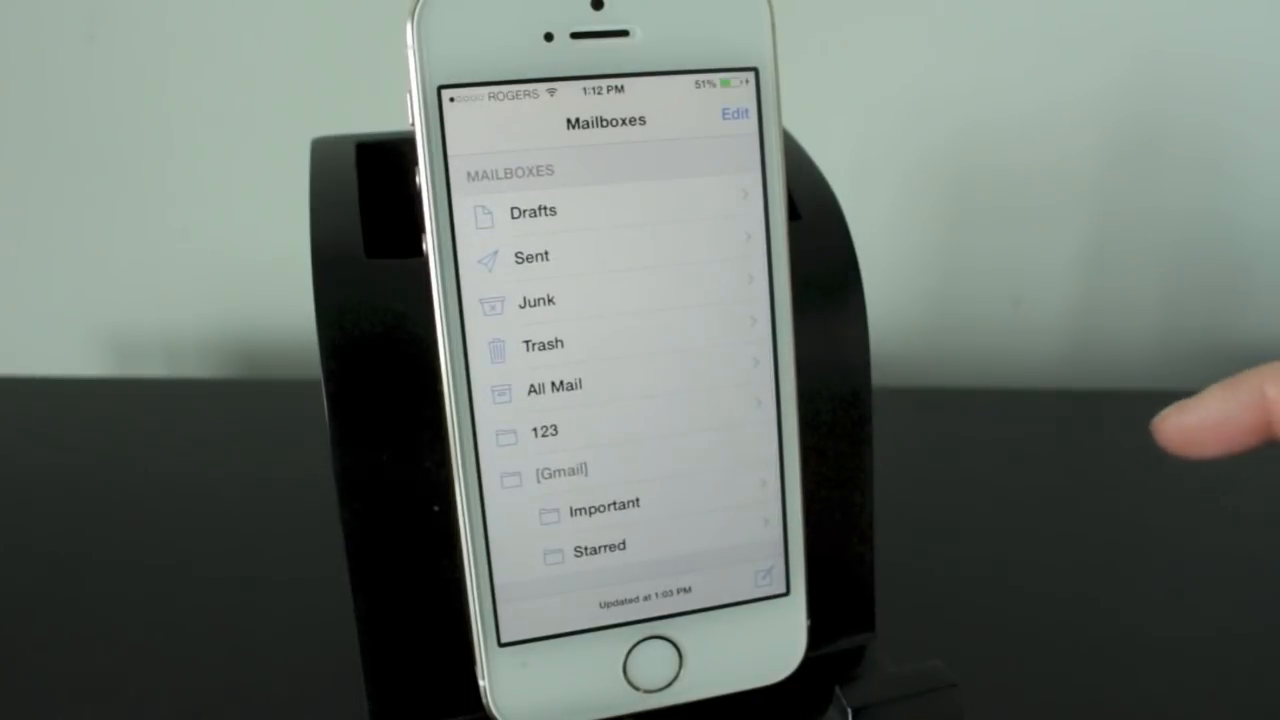
{"action": "left_click", "coordinate": [532, 431]}
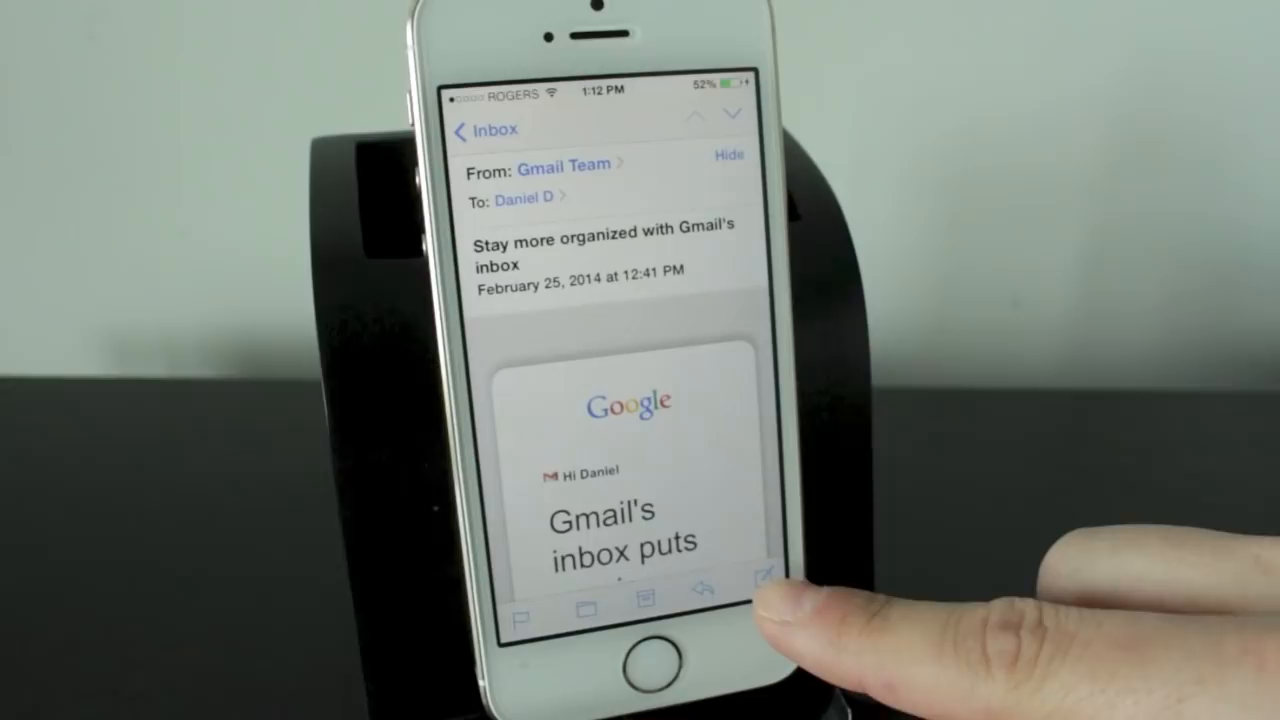
{"action": "left_click", "coordinate": [760, 586]}
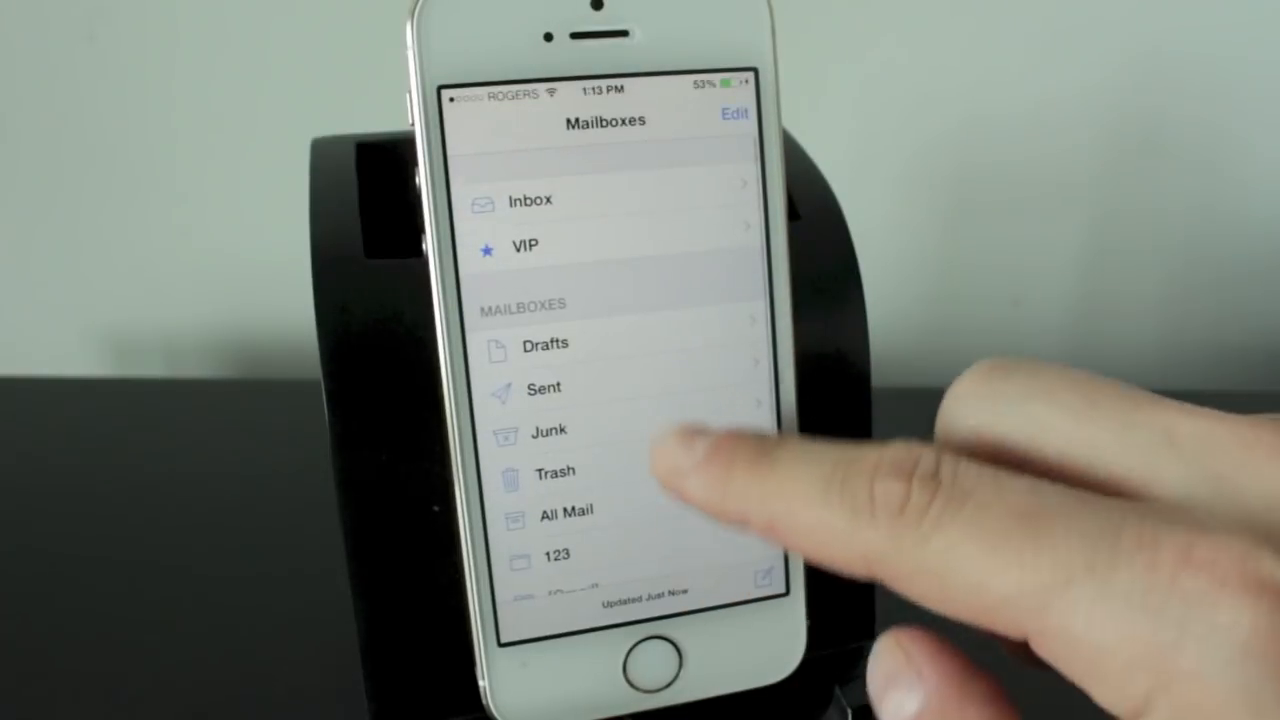
Open the empty 123 mailbox, then delete it and confirm the deletion.
{"action": "scroll", "scroll_direction": "down", "scroll_amount": 3}
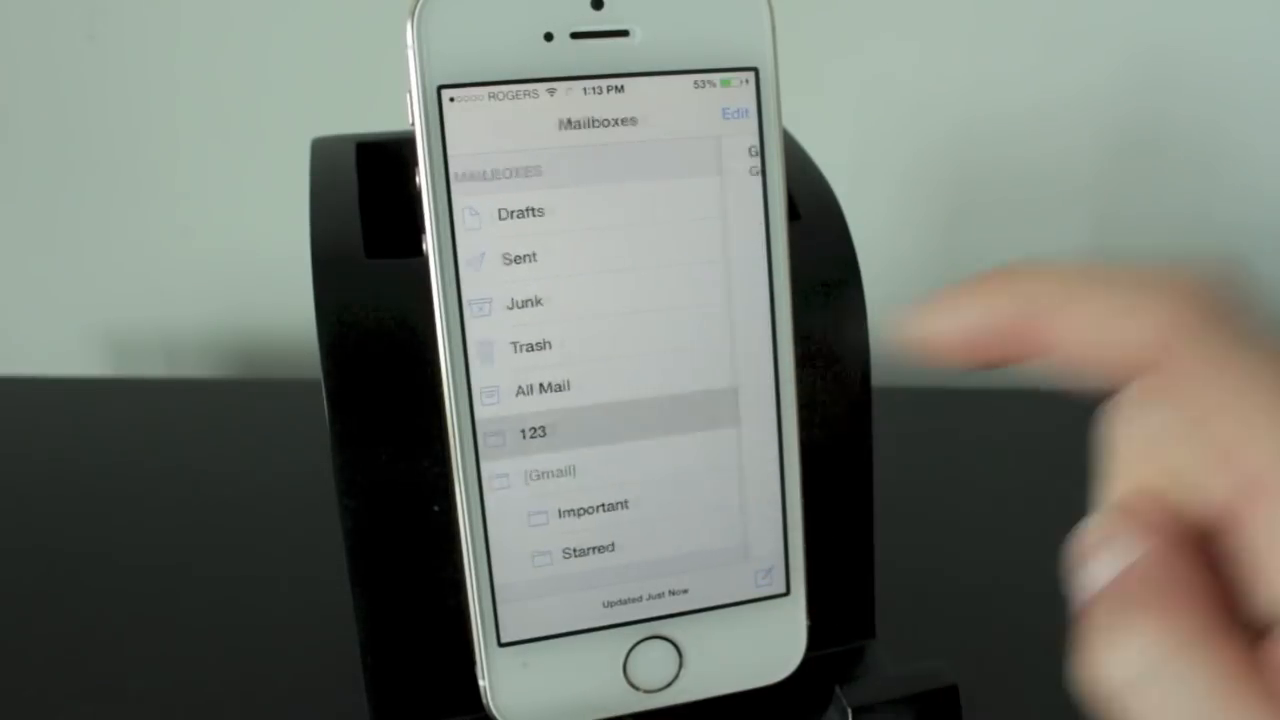
{"action": "left_click", "coordinate": [544, 432]}
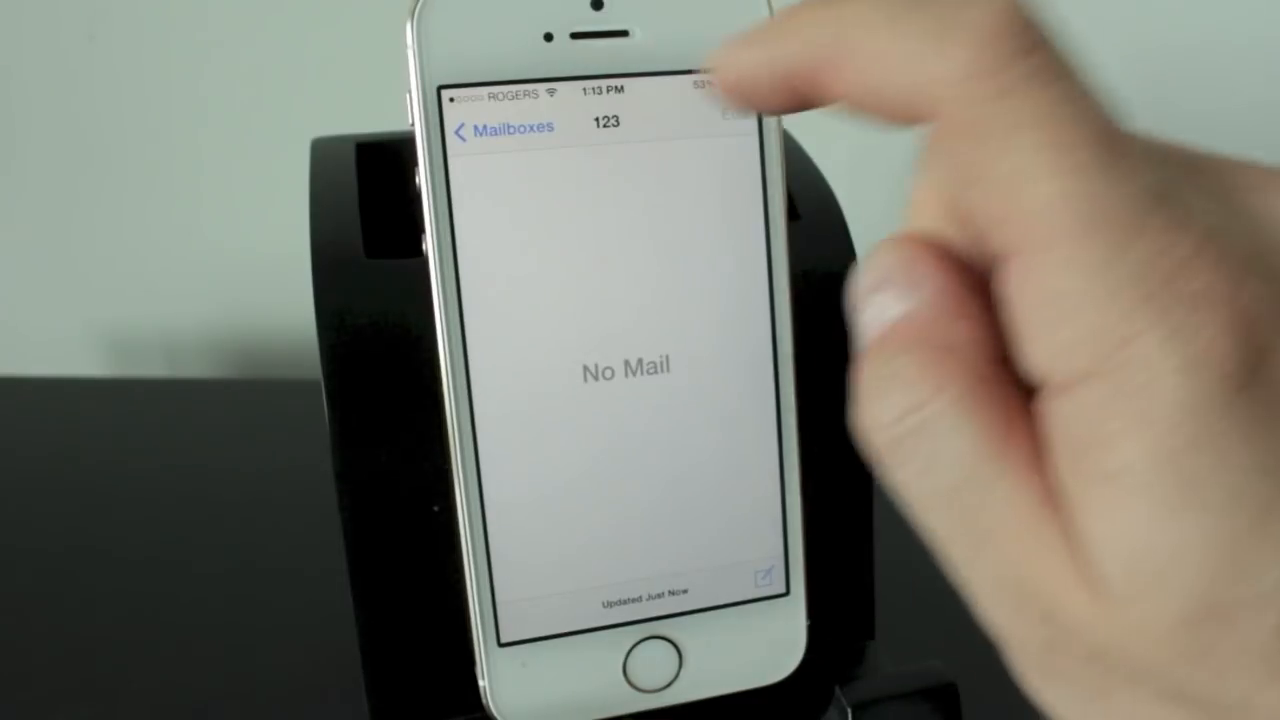
{"action": "left_click", "coordinate": [500, 128]}
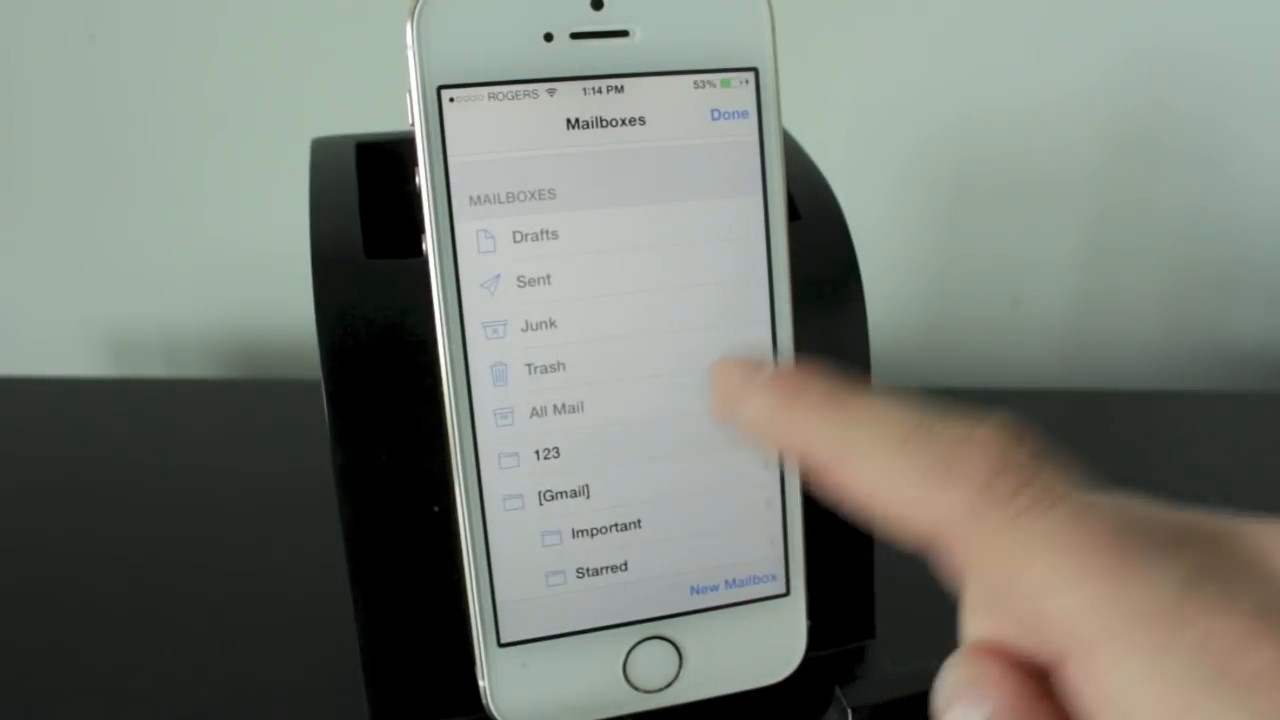
{"action": "left_click", "coordinate": [536, 453]}
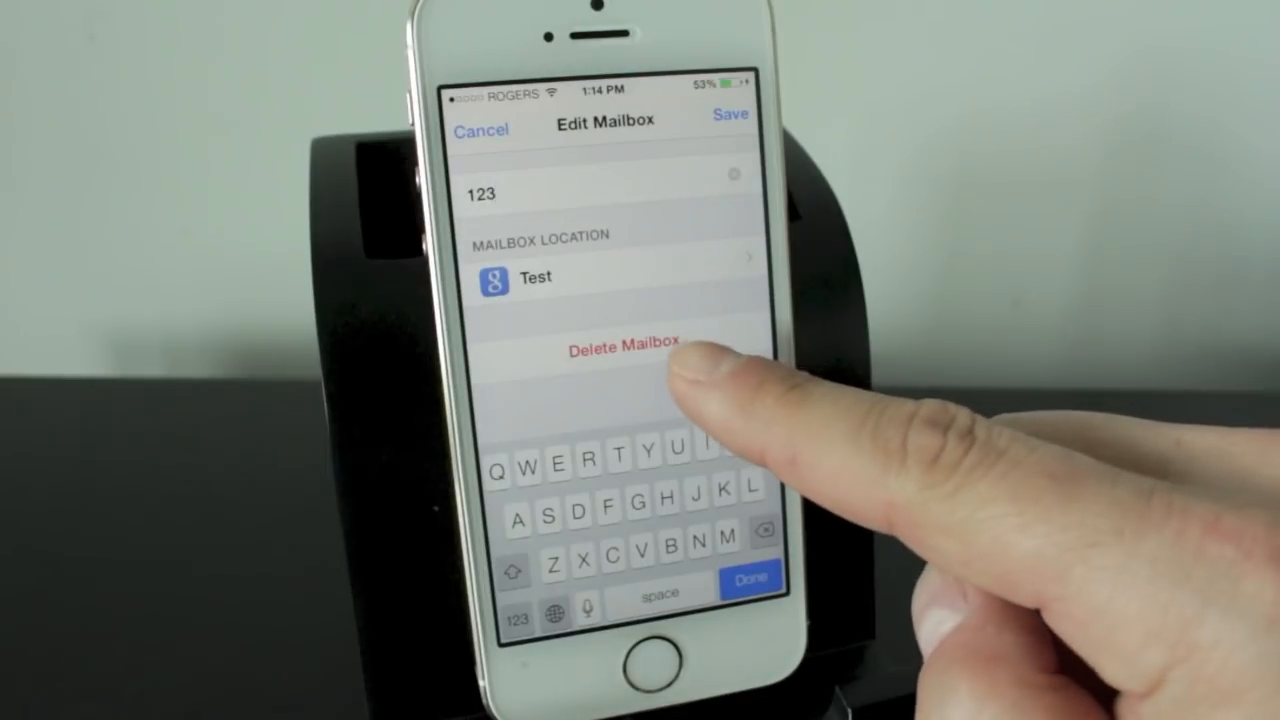
{"action": "left_click", "coordinate": [626, 345]}
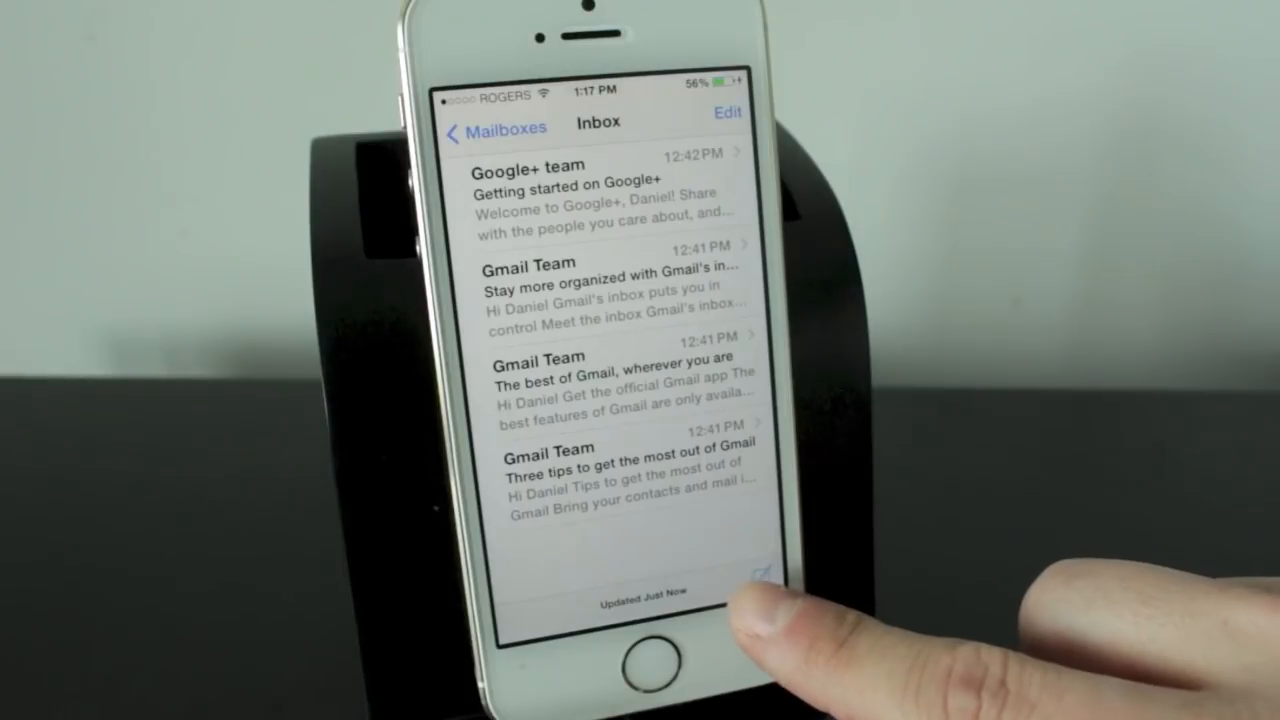
{"action": "left_click", "coordinate": [743, 580]}
{"action": "type", "text": "This is a test"}
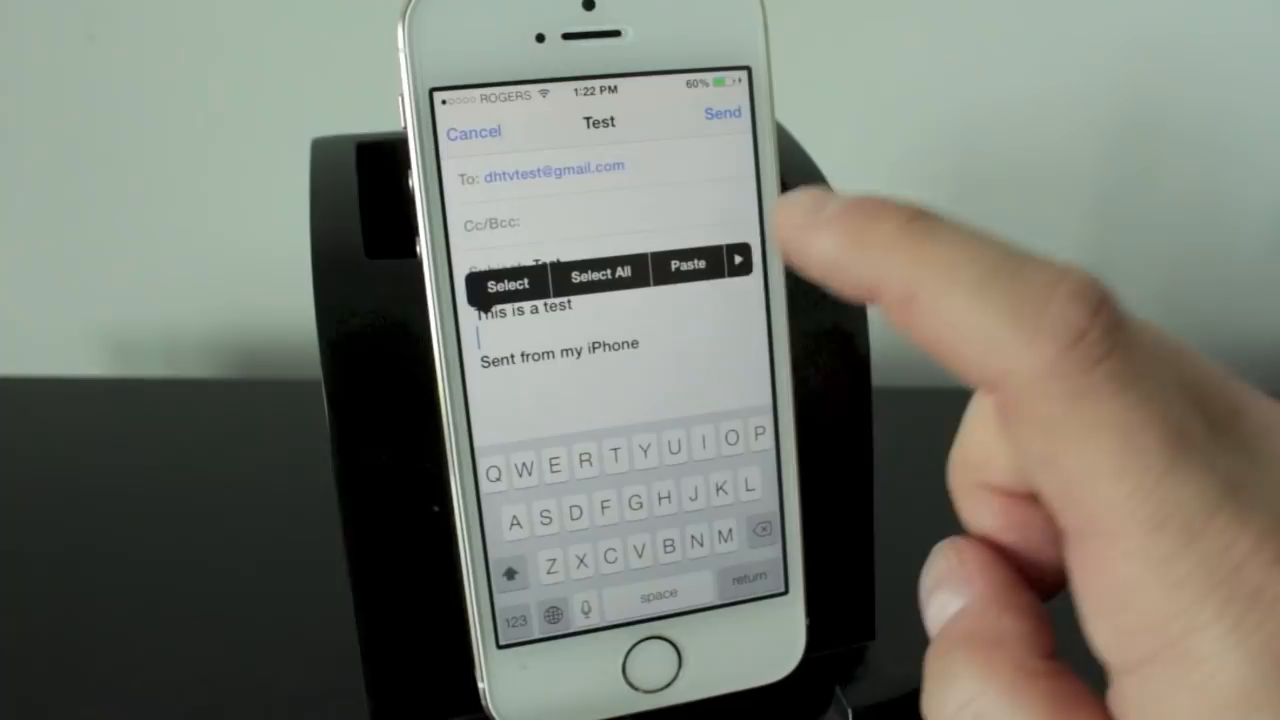
{"action": "left_click", "coordinate": [737, 262]}
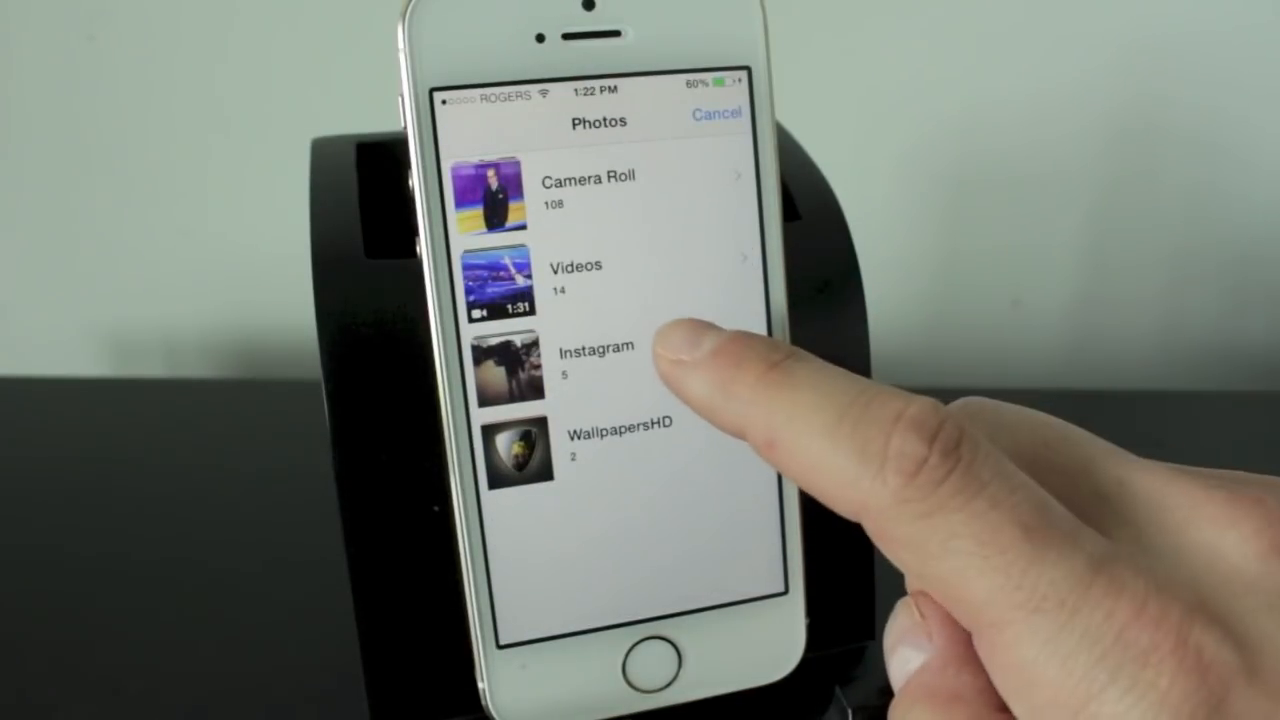
Open the Instagram photo album to pick a photo for the email.
{"action": "left_click", "coordinate": [595, 350]}
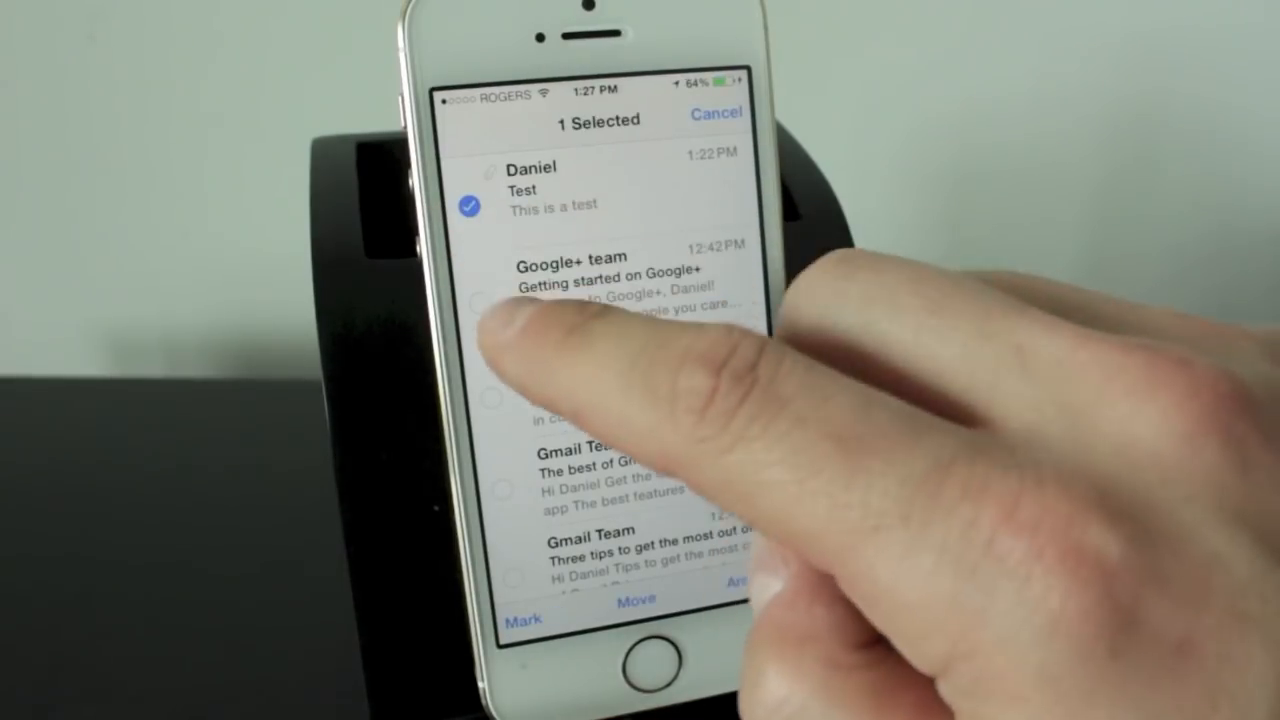
Also select the Google+ team email in the inbox.
{"action": "left_click", "coordinate": [499, 300]}
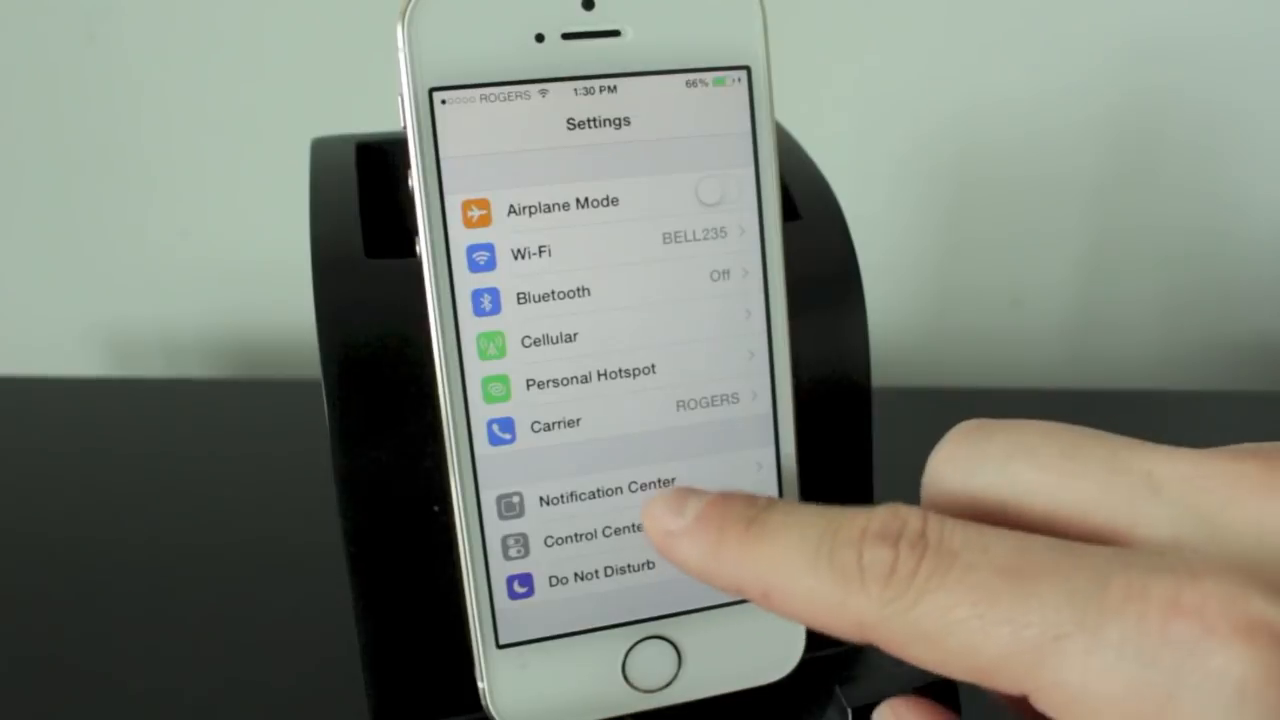
Under Fetch New Data, keep Push on and pick a fetch interval, then go back.
{"action": "scroll", "scroll_direction": "down", "scroll_amount": 3}
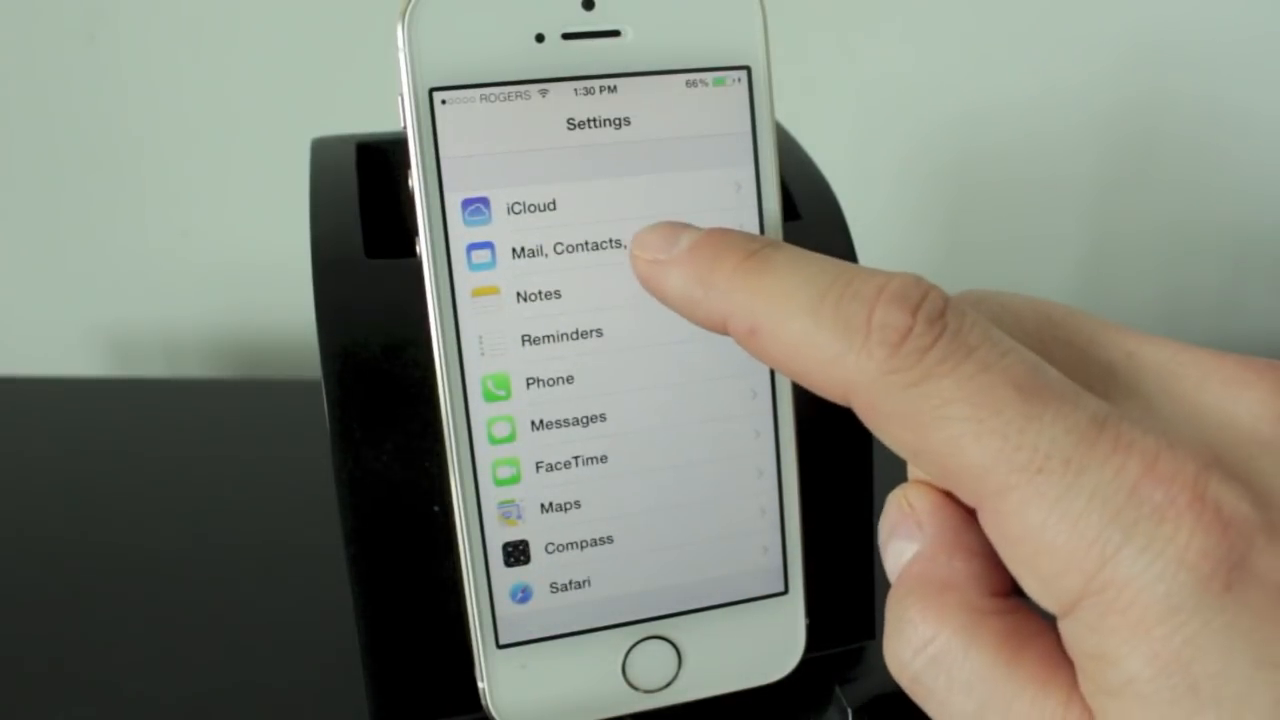
{"action": "left_click", "coordinate": [570, 247]}
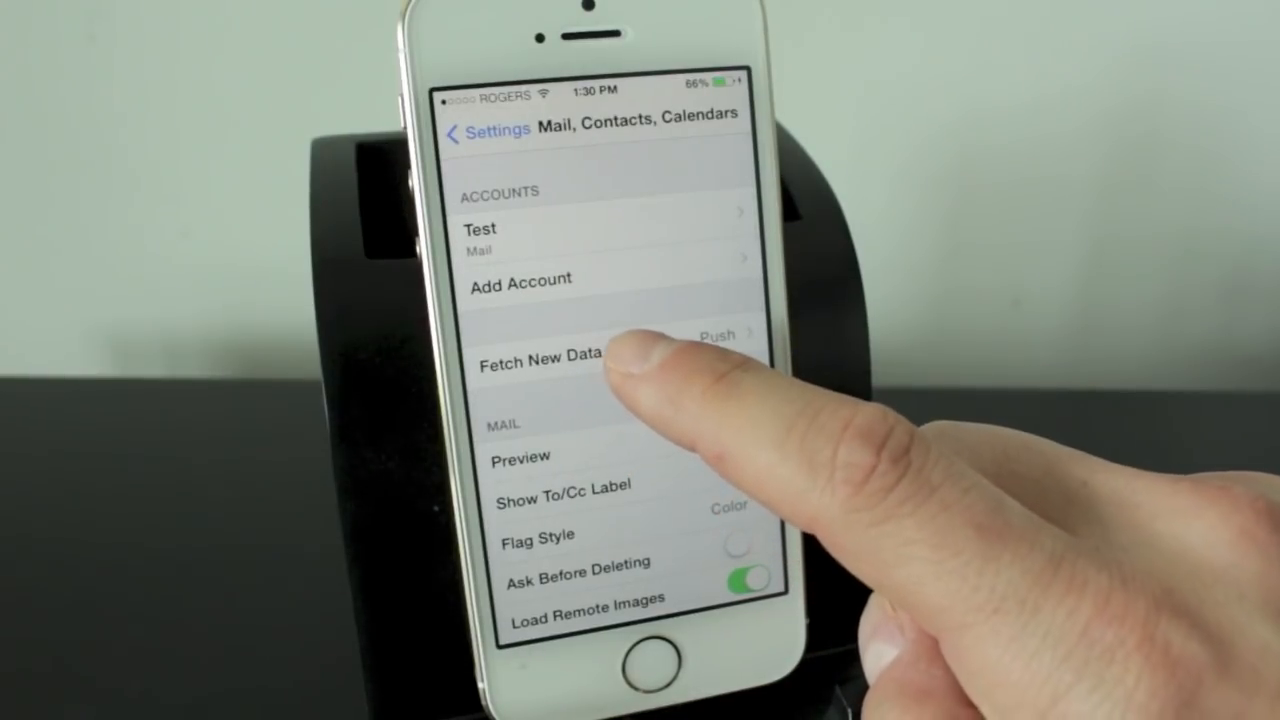
{"action": "left_click", "coordinate": [540, 358]}
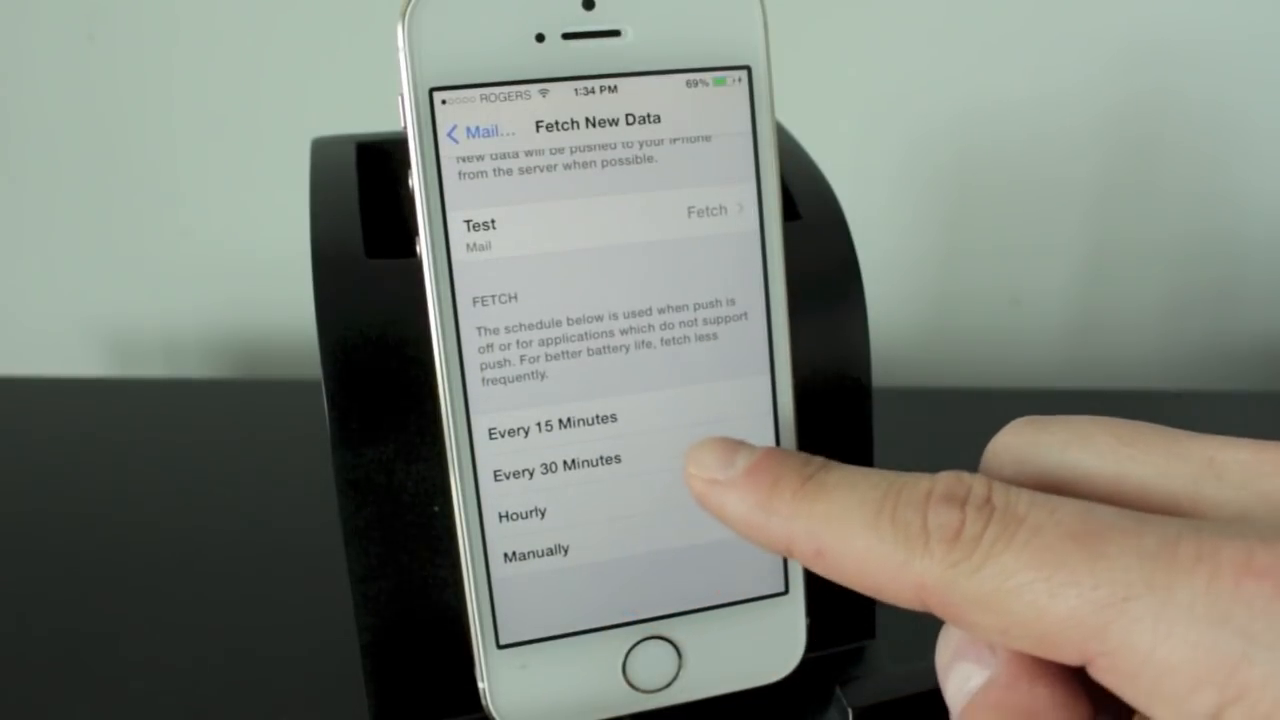
{"action": "left_click", "coordinate": [522, 513]}
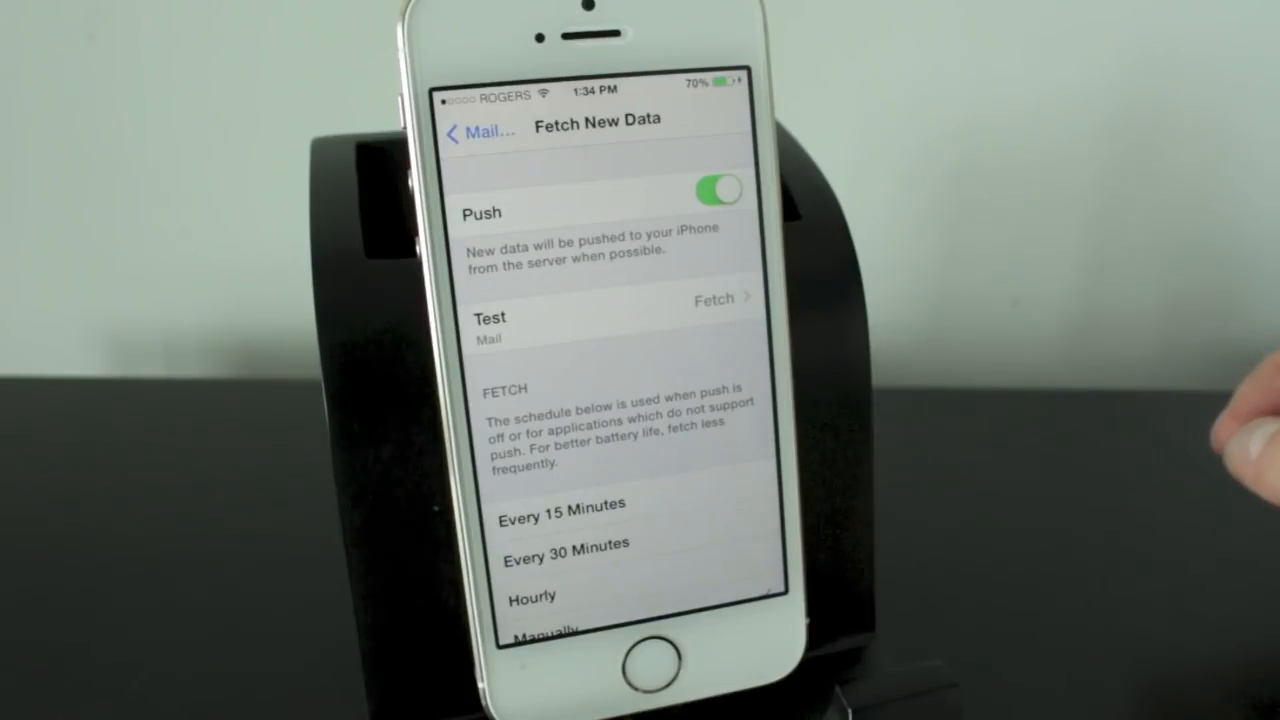
{"action": "left_click", "coordinate": [466, 131]}
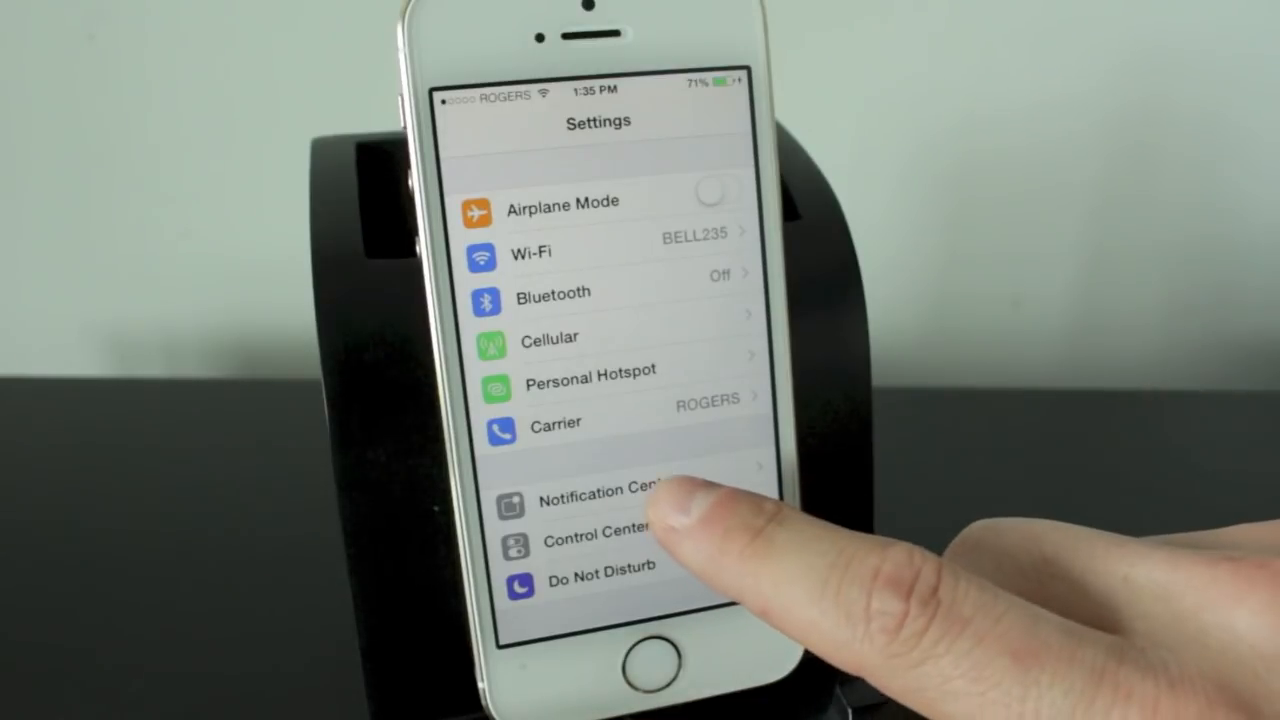
In Mail notifications, leave Badge App Icon on and set the alert sound to Ding.
{"action": "left_click", "coordinate": [600, 495]}
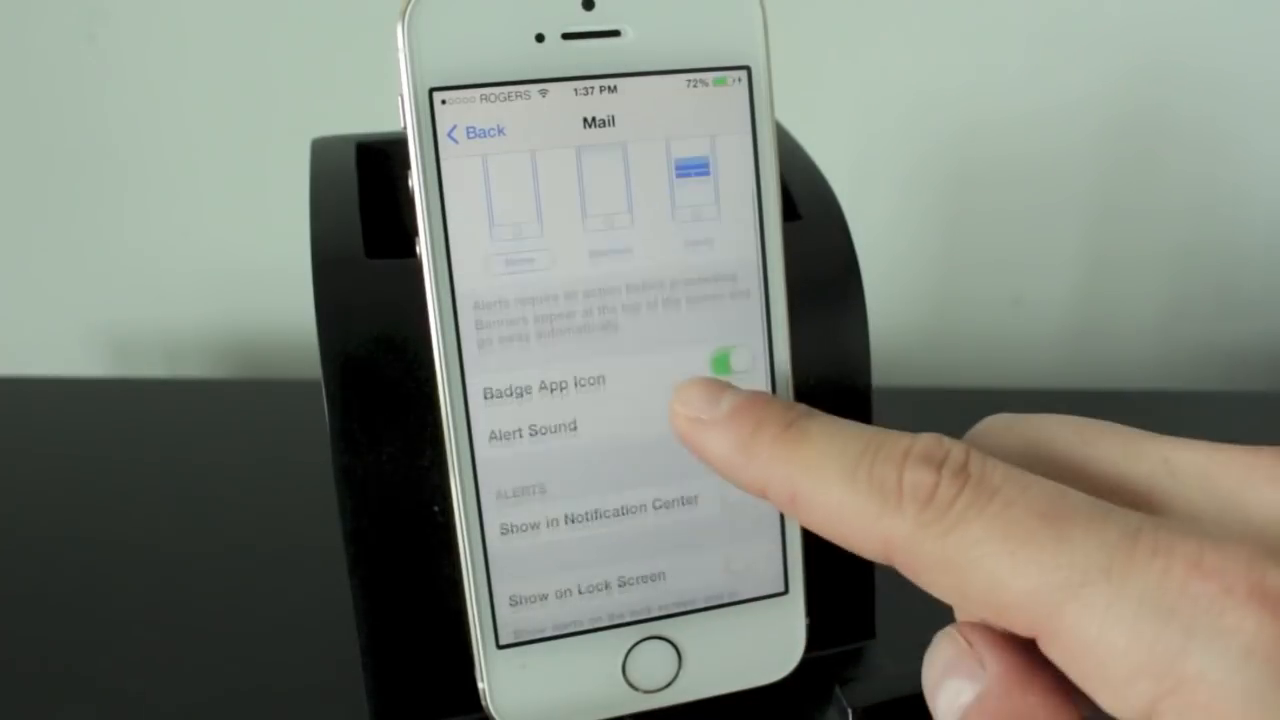
{"action": "left_click", "coordinate": [733, 365]}
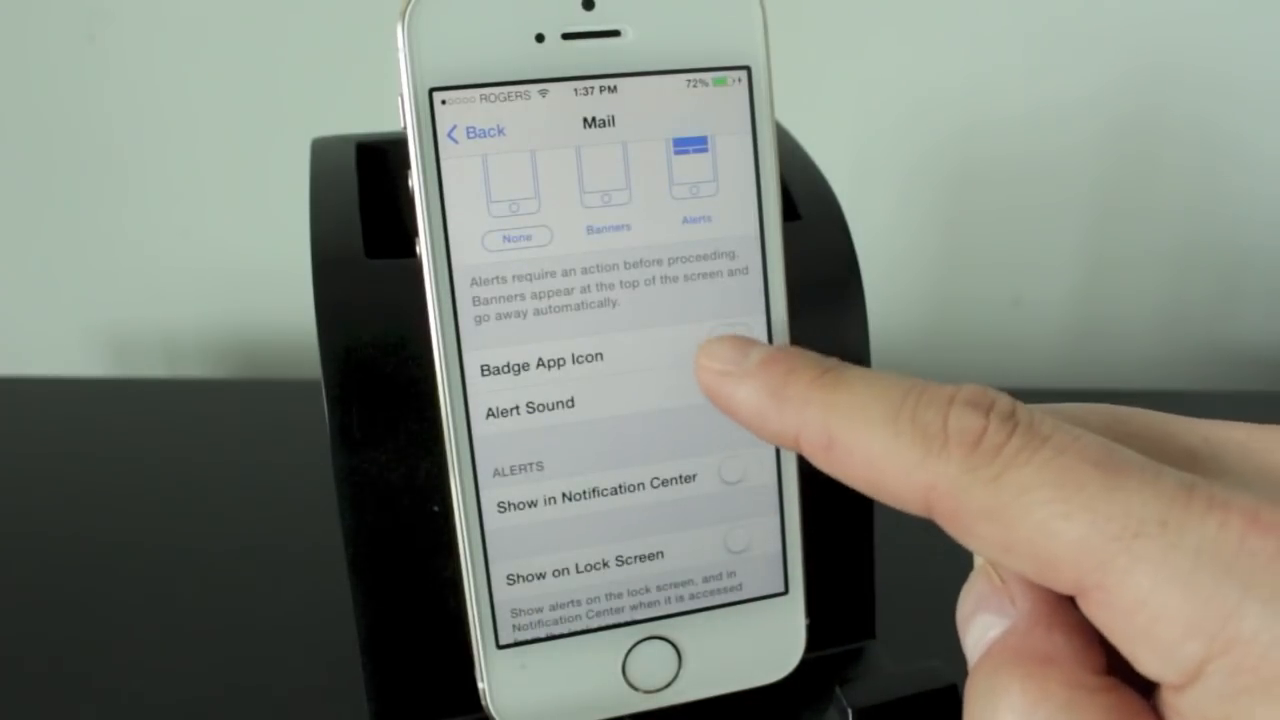
{"action": "left_click", "coordinate": [725, 339]}
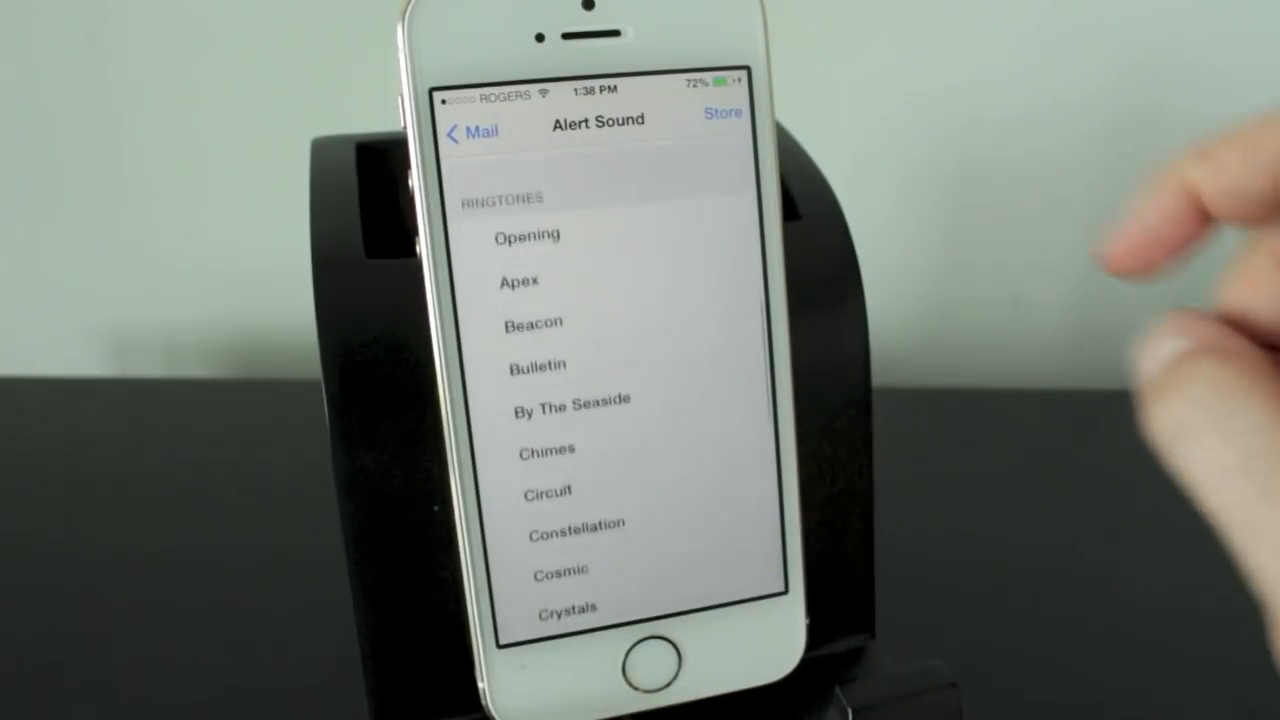
{"action": "left_click", "coordinate": [471, 131]}
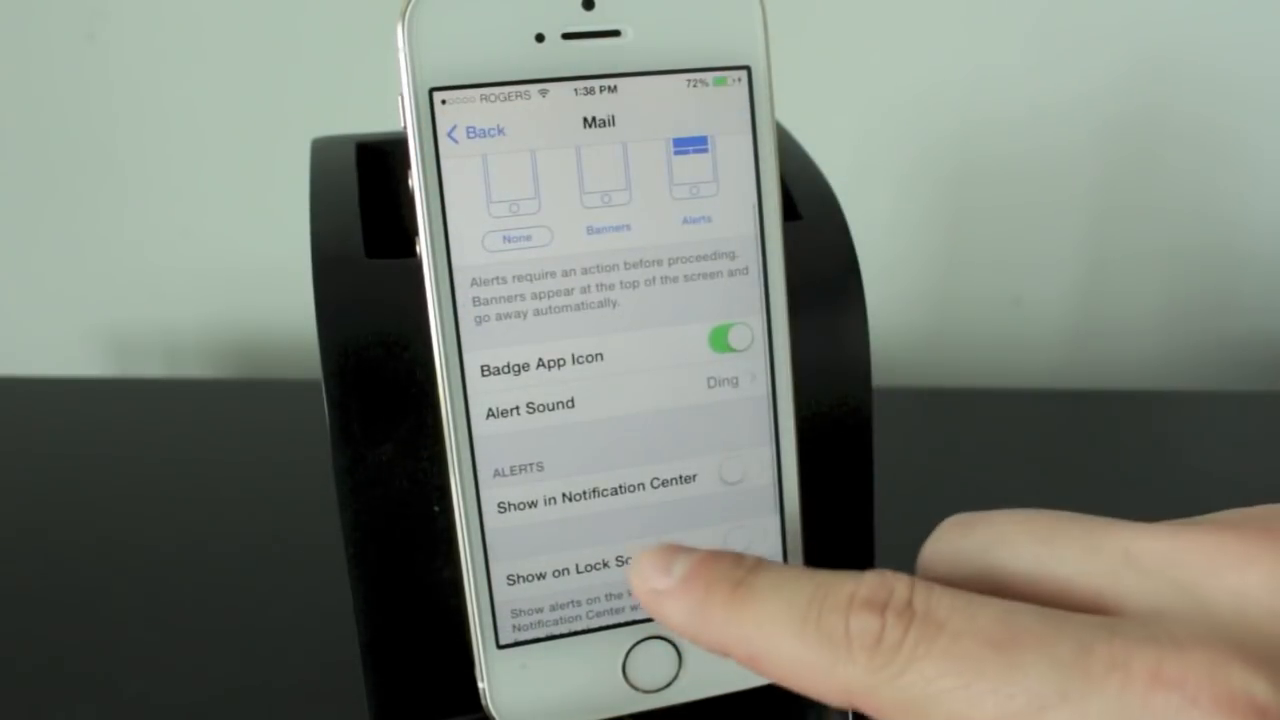